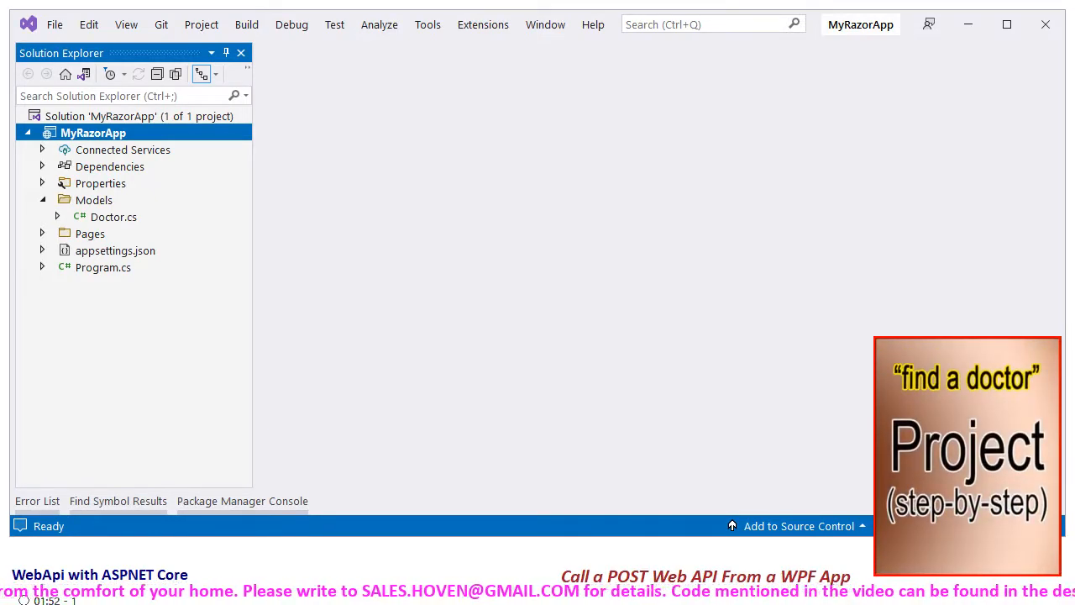
Step: Run the WpfInterface app showing the Add Doctor form and the grid with doc 1 and doc 2
double_click(102, 267)
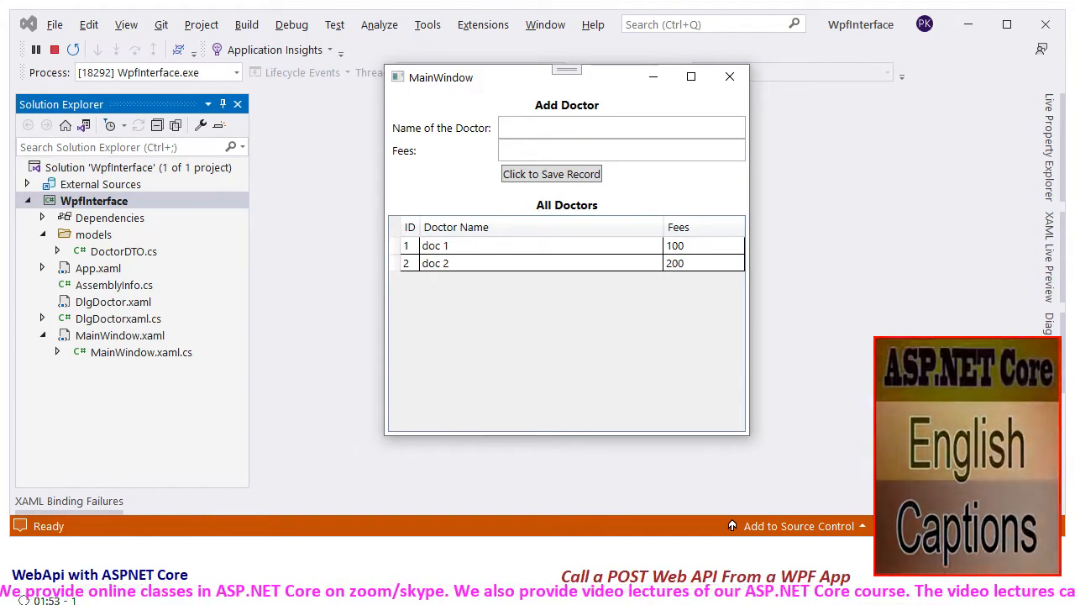
Step: Close the running MainWindow and bring up MainWindow.xaml.cs code-behind in the editor
click(141, 353)
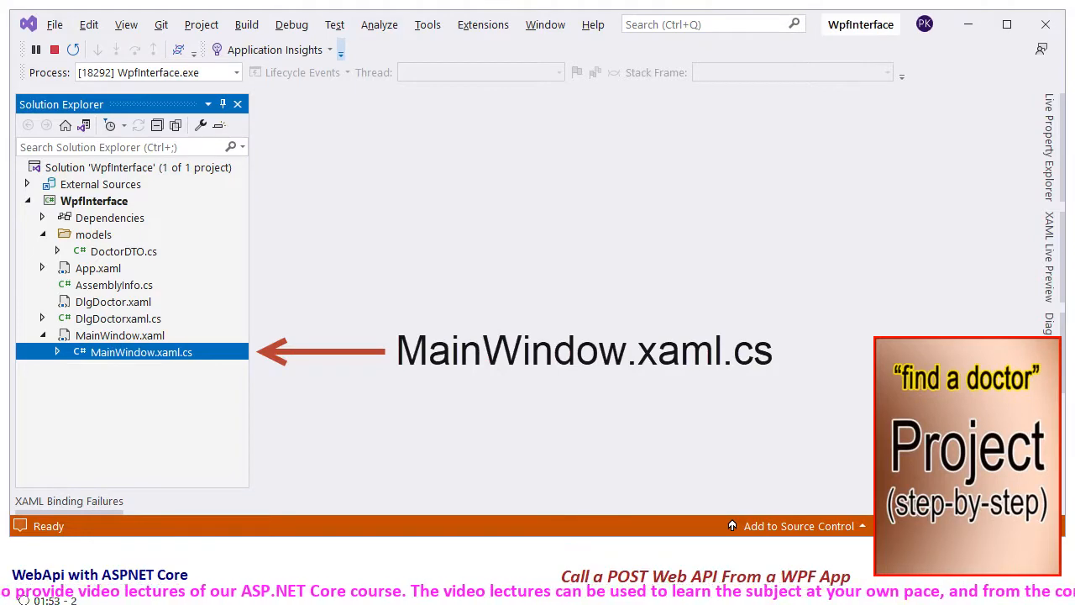
double_click(141, 353)
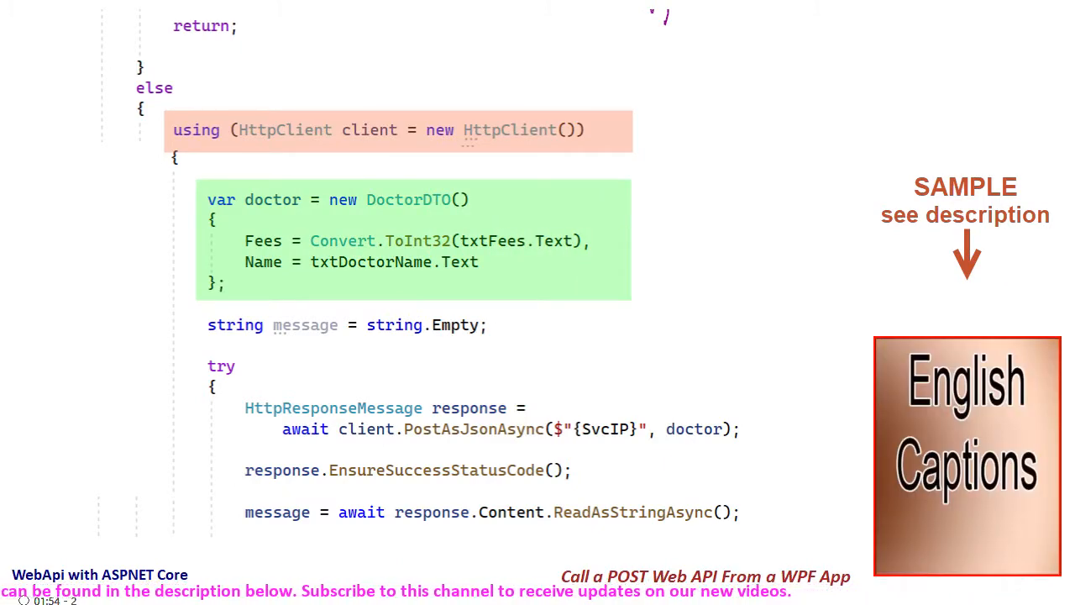
Step: Review the PostAsJsonAsync handler, rerun the app and enter Name James with Fees 20
scroll(down, 3)
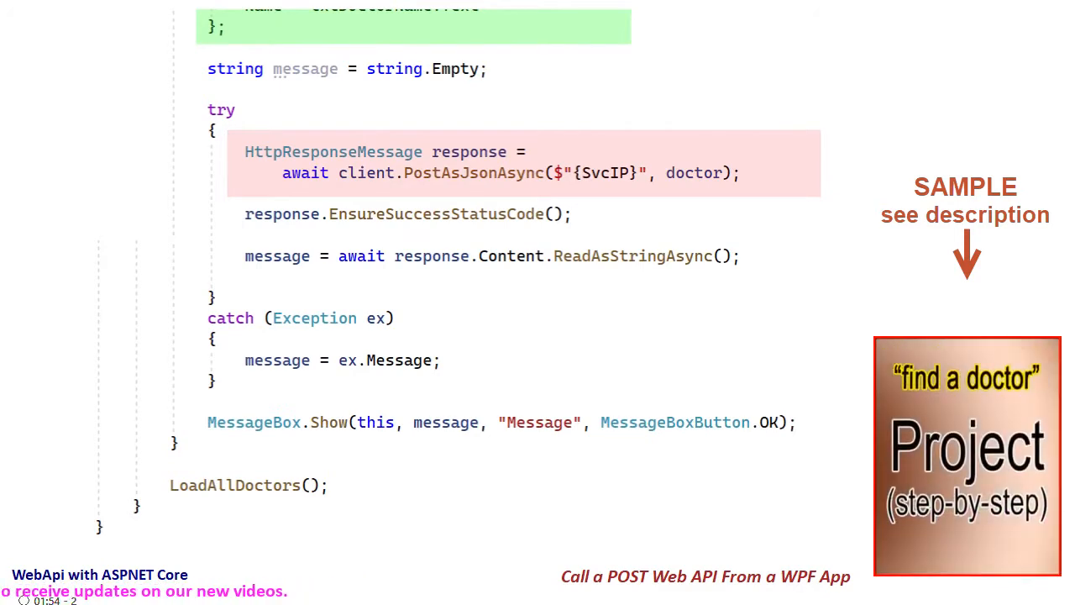
double_click(275, 255)
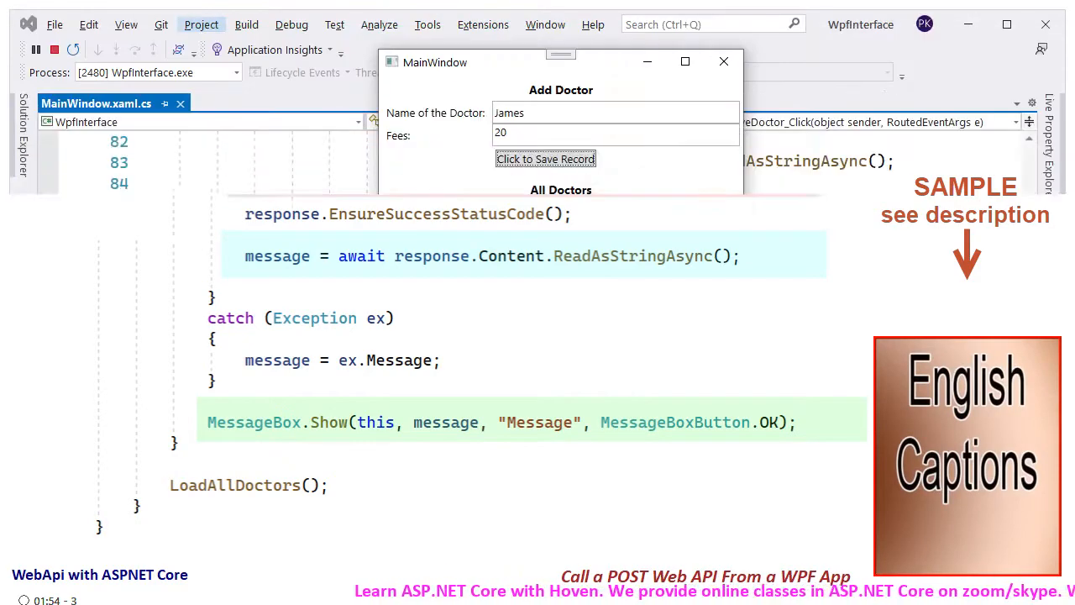
Step: Save doctor James (fees 20) to the Web API and dismiss the returned JSON message
click(545, 158)
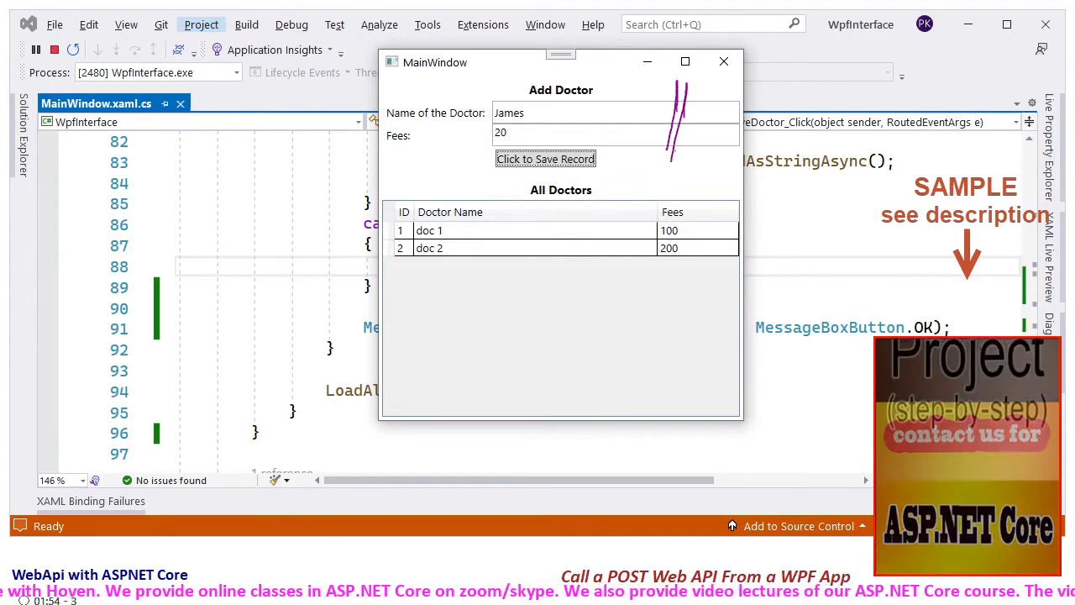
click(544, 158)
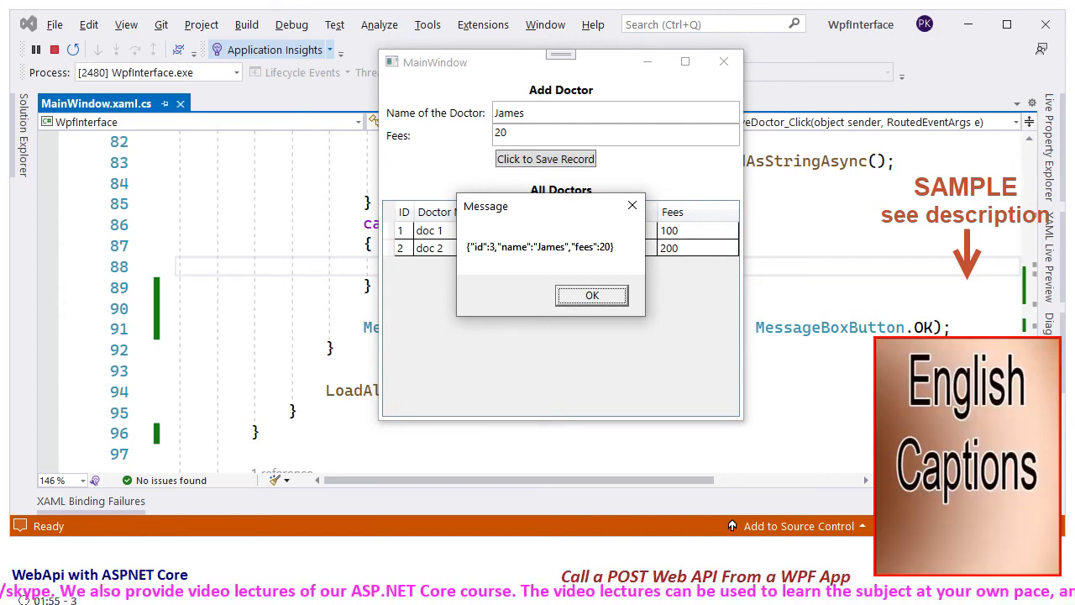
click(591, 295)
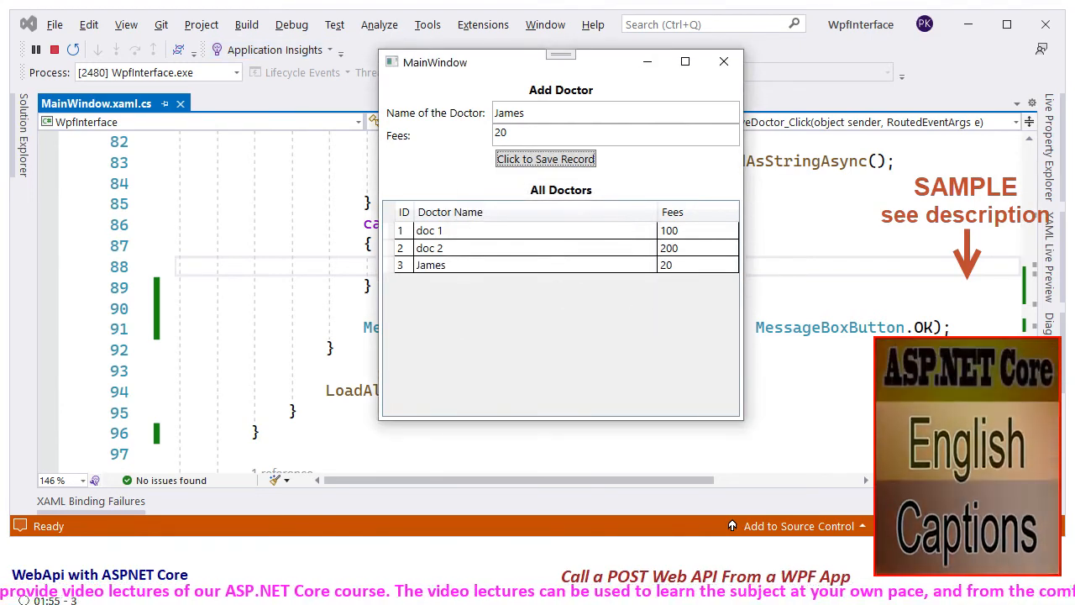